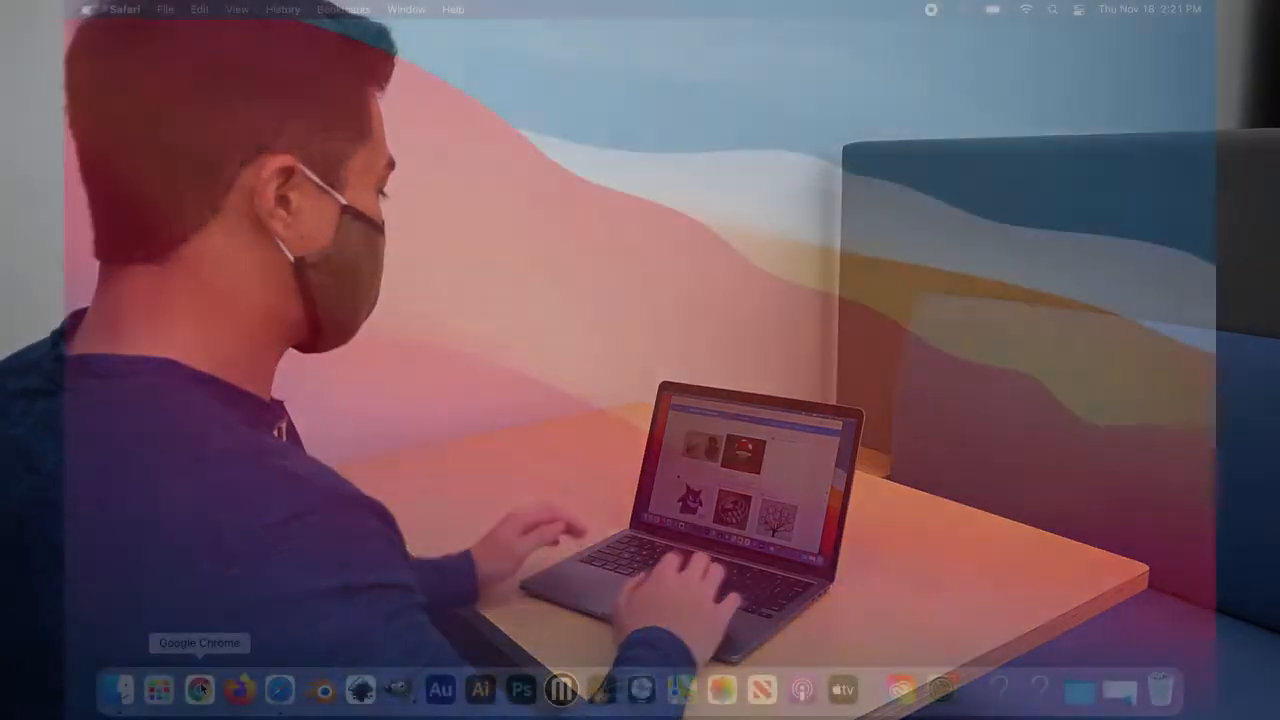
{"action": "mouse_move", "coordinate": [279, 687]}
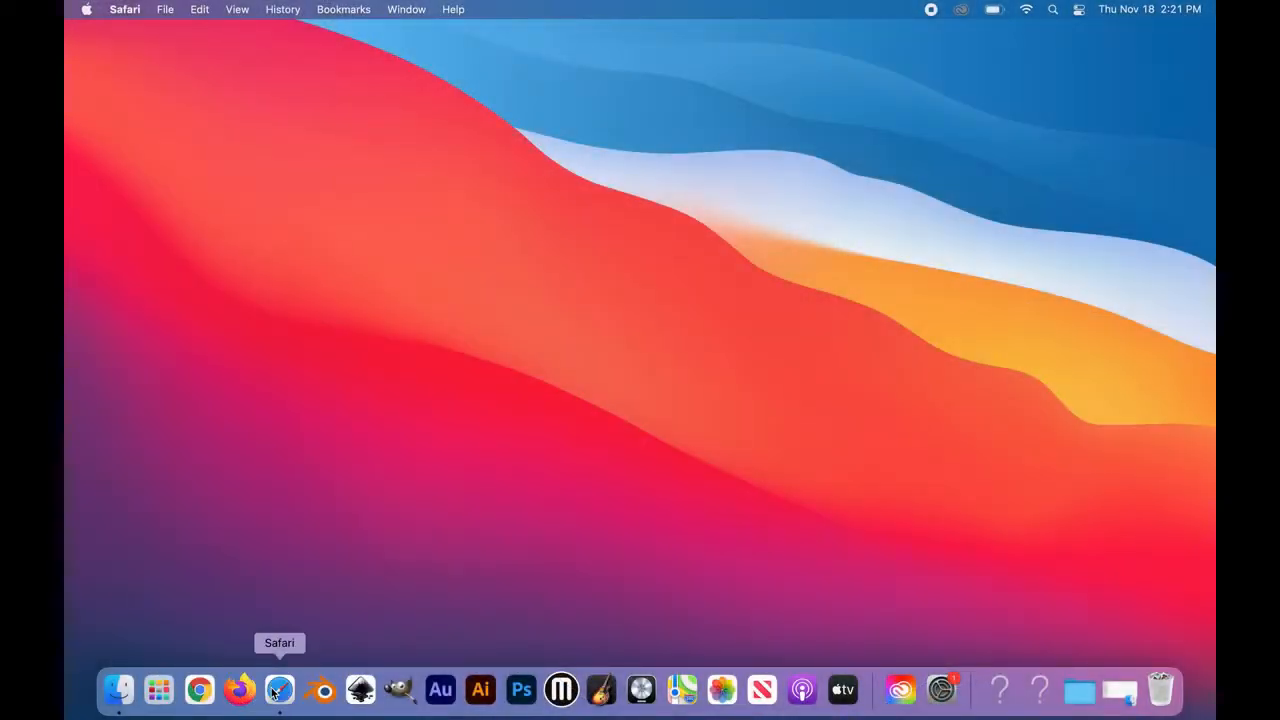
- Launch Safari and go to thingiverse.com via the top address suggestion
{"action": "left_click", "coordinate": [280, 686]}
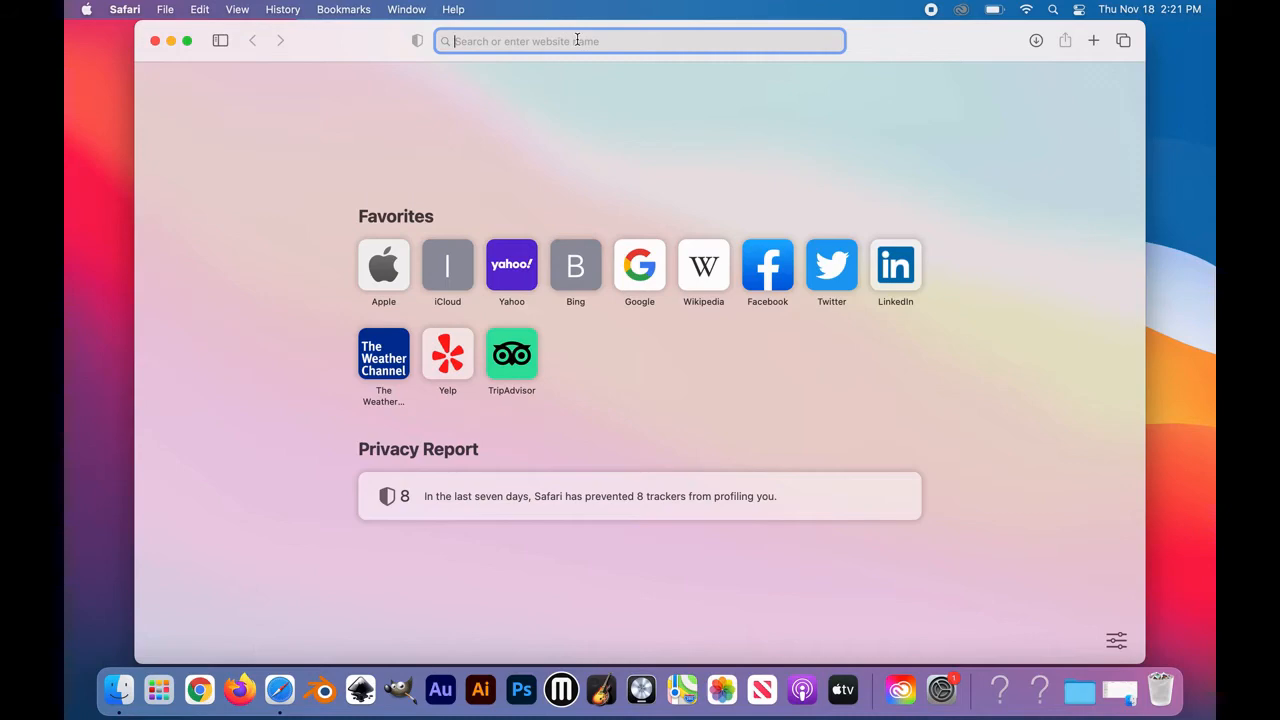
{"action": "type", "text": "thingiverse.com"}
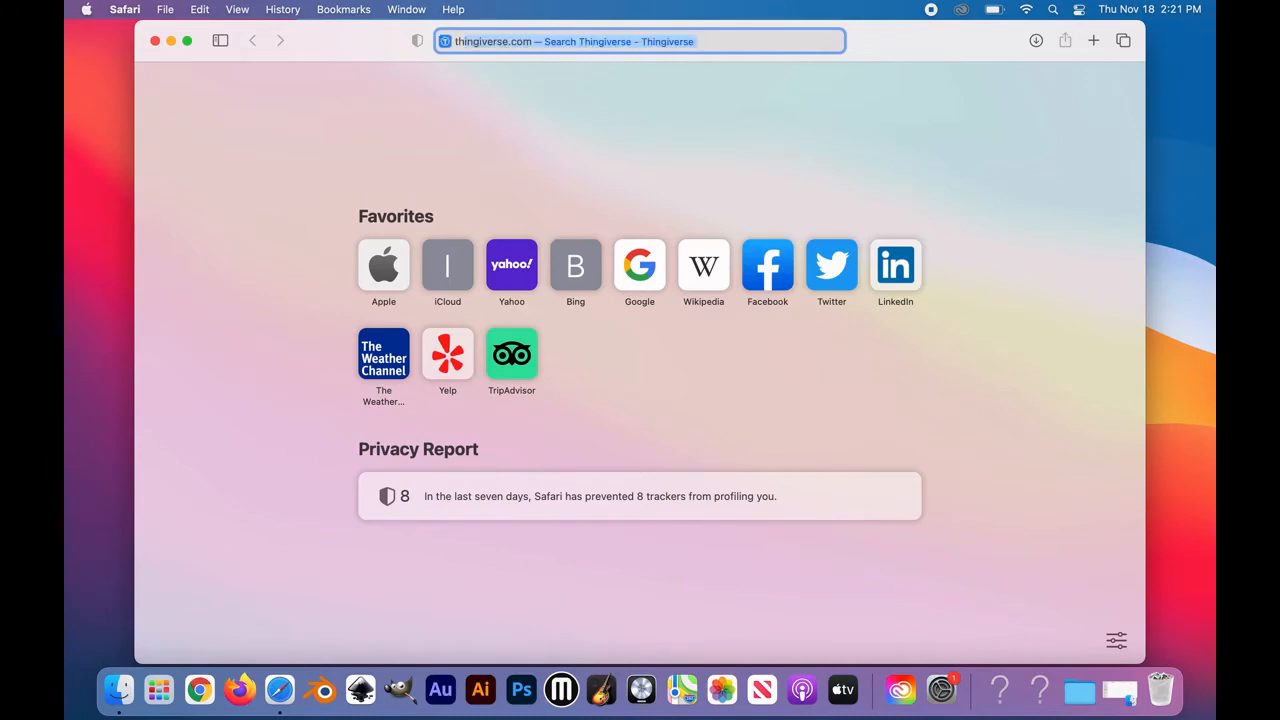
{"action": "left_click", "coordinate": [640, 41]}
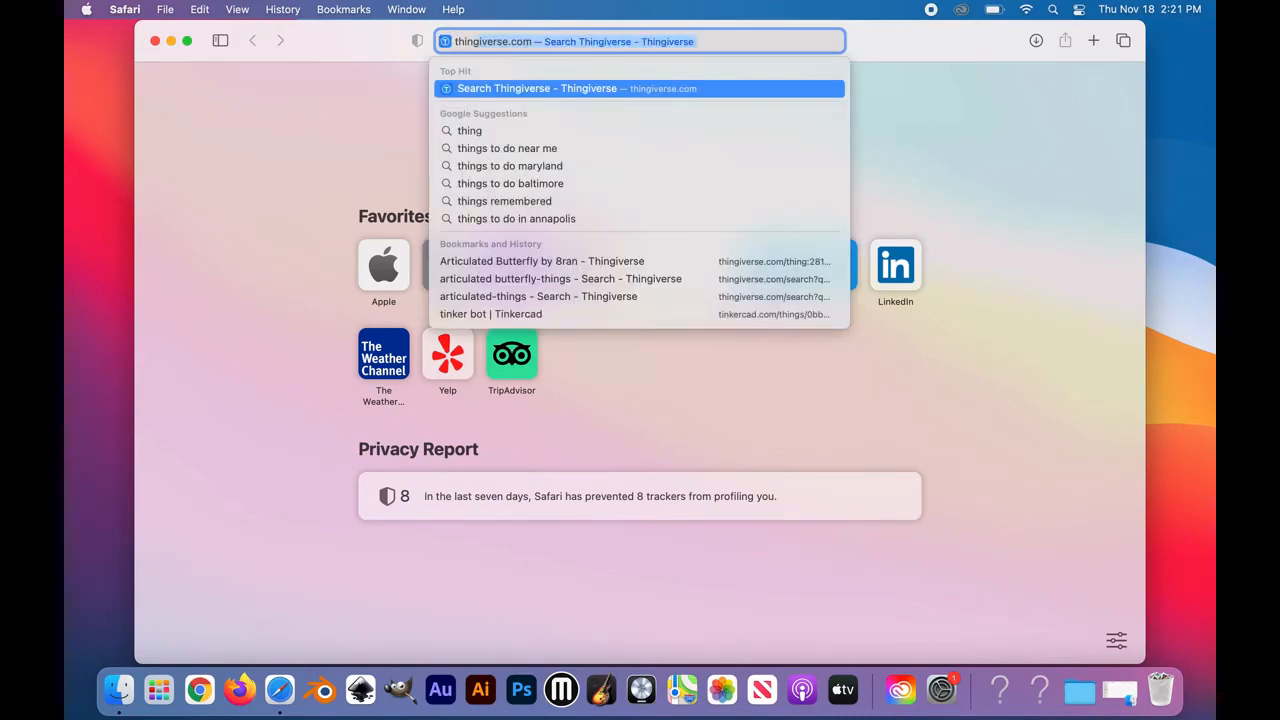
{"action": "left_click", "coordinate": [640, 88]}
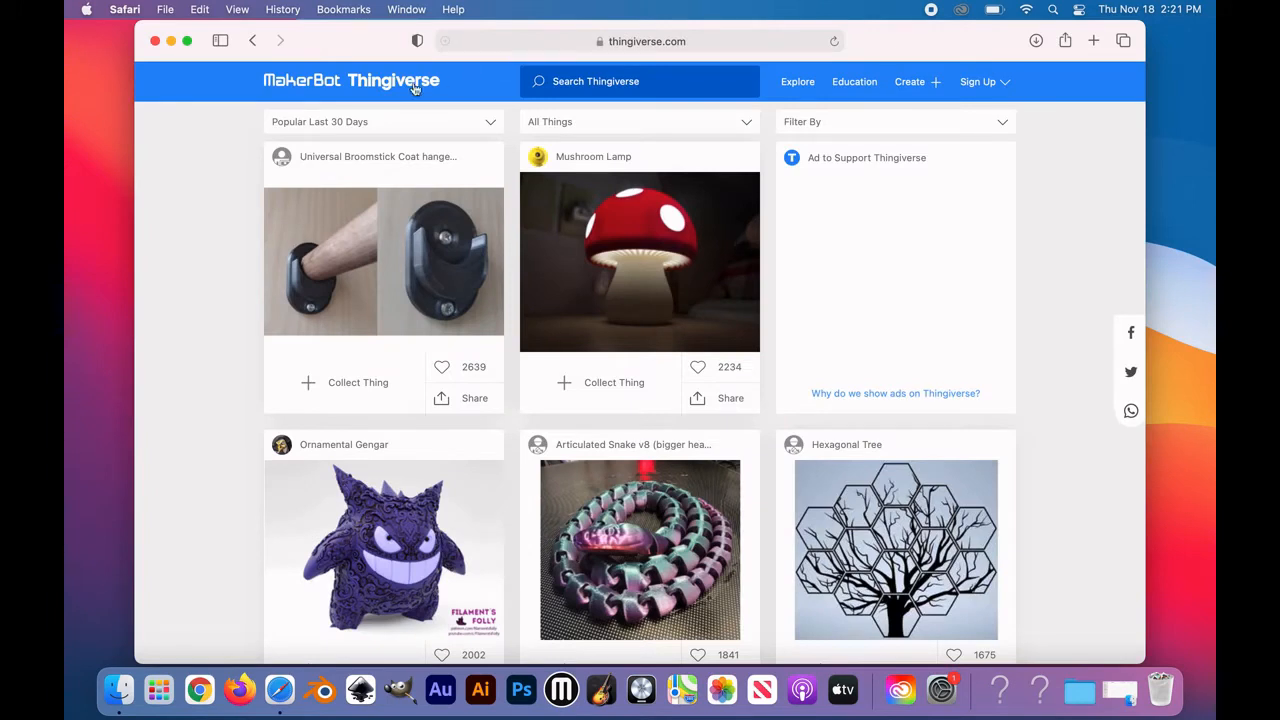
- Search Thingiverse for 'articulated butterfly' and open the Articulated Butterfly result
{"action": "left_click", "coordinate": [639, 81]}
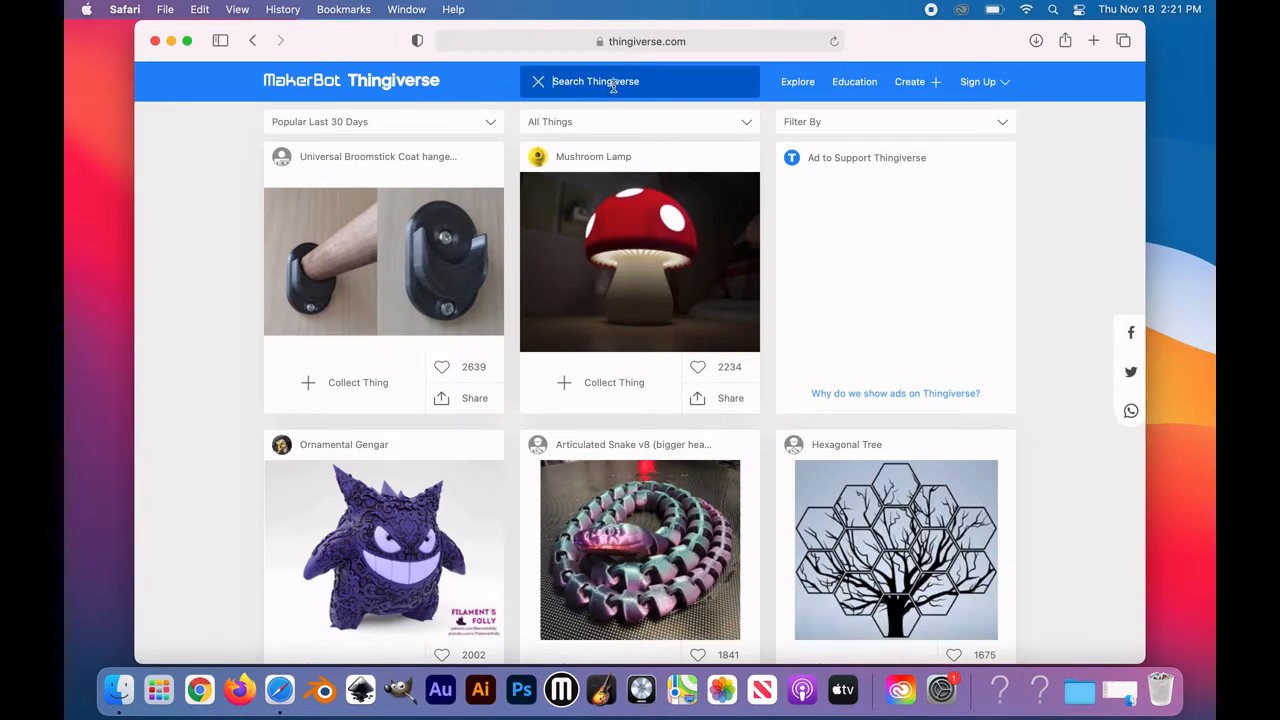
{"action": "type", "text": "artciul"}
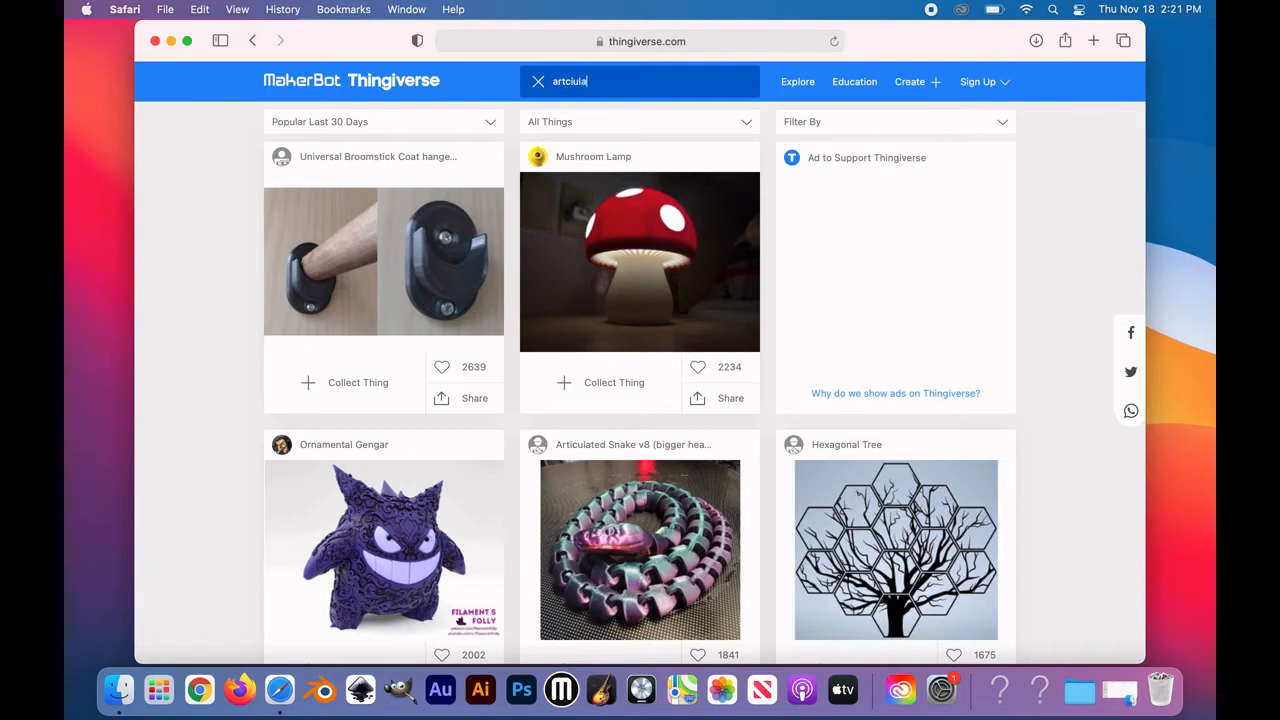
{"action": "type", "text": "articulated but"}
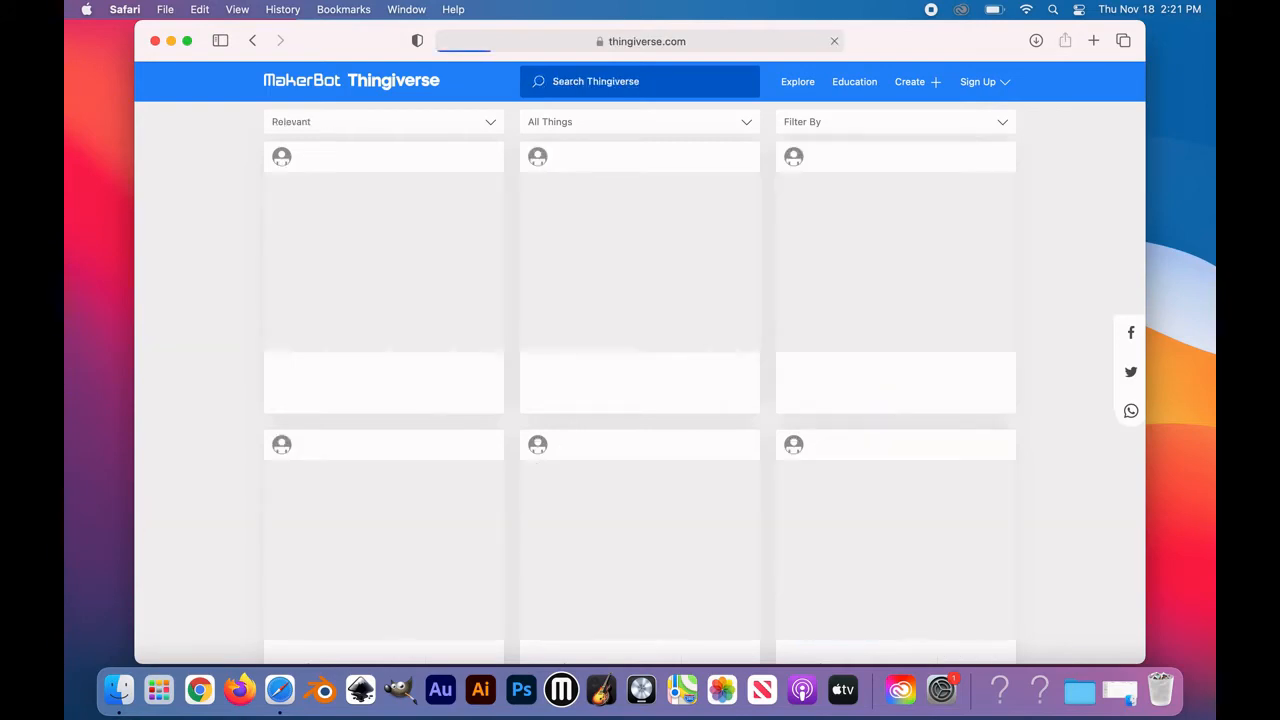
{"action": "type", "text": "articulated butterfly"}
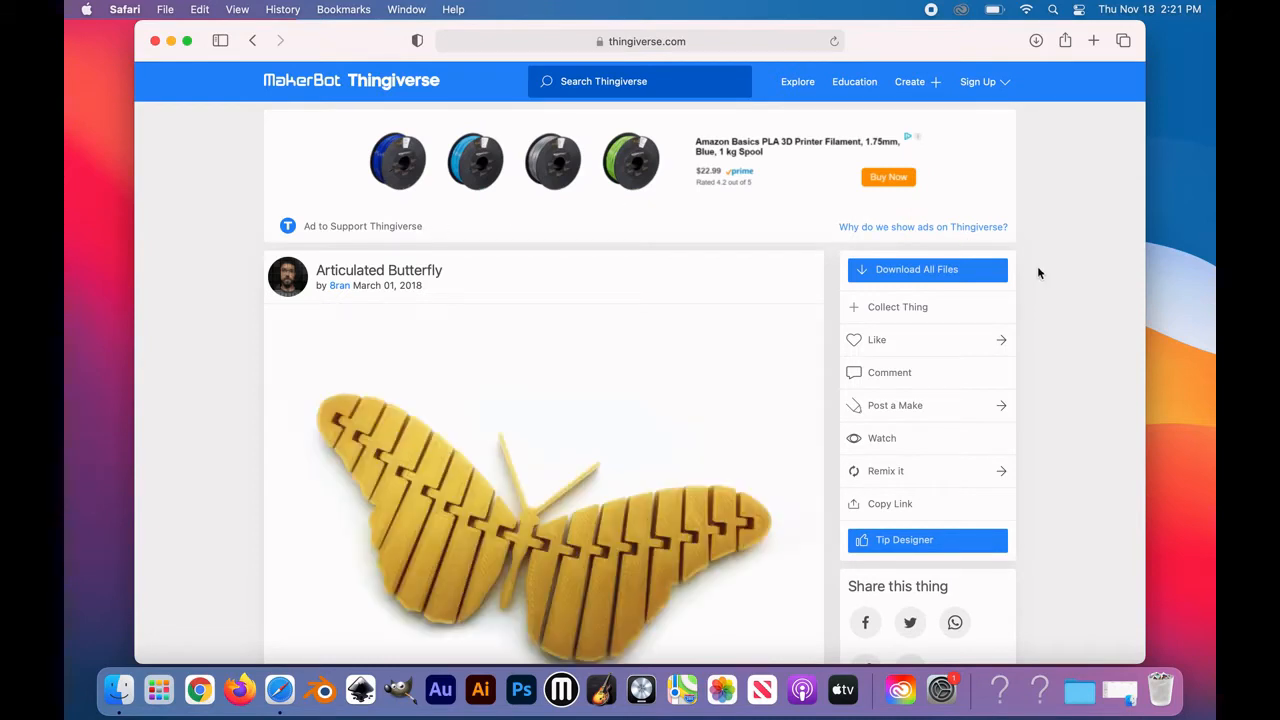
{"action": "mouse_move", "coordinate": [953, 278]}
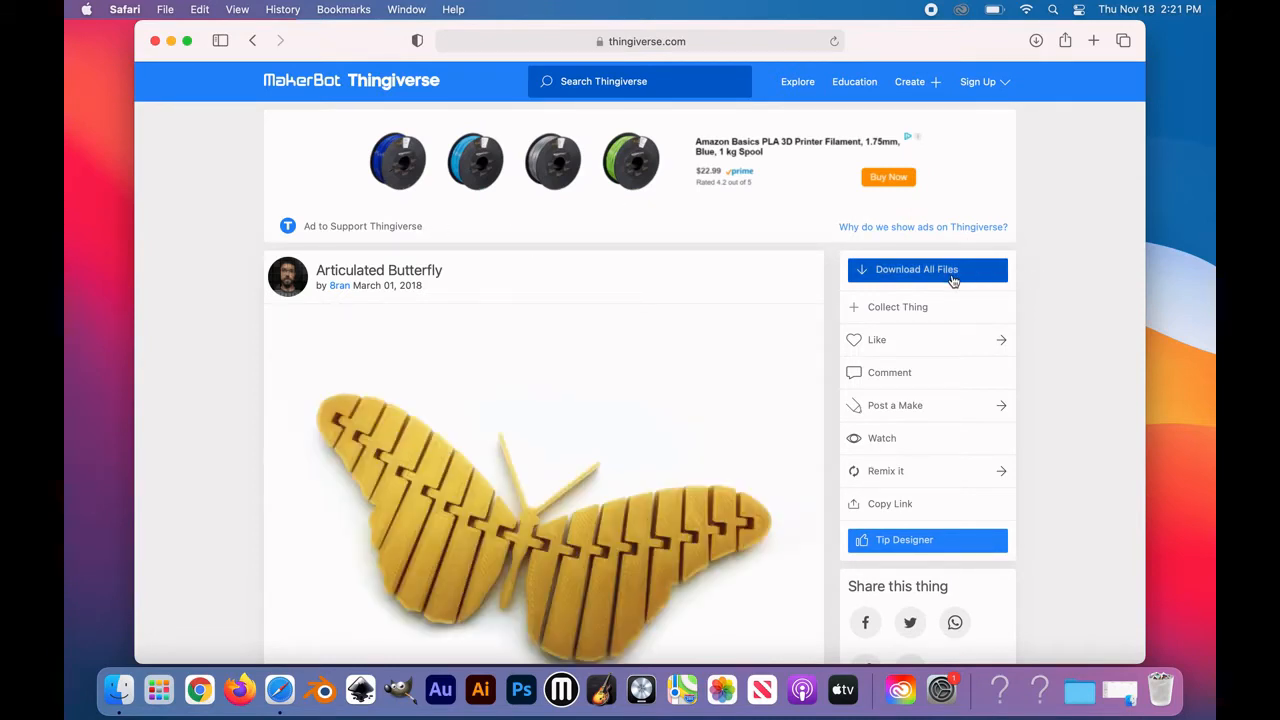
- Start downloading all Articulated Butterfly files and dismiss the Downloading notice
{"action": "left_click", "coordinate": [927, 269]}
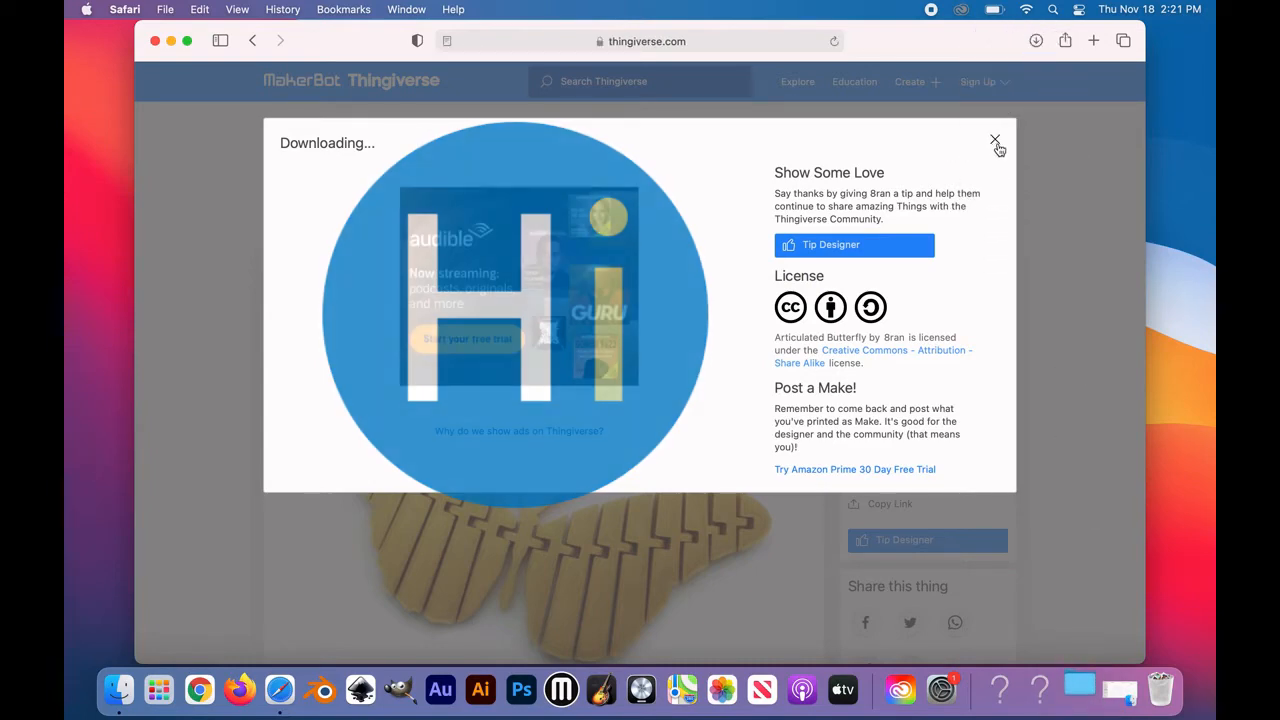
{"action": "left_click", "coordinate": [994, 139]}
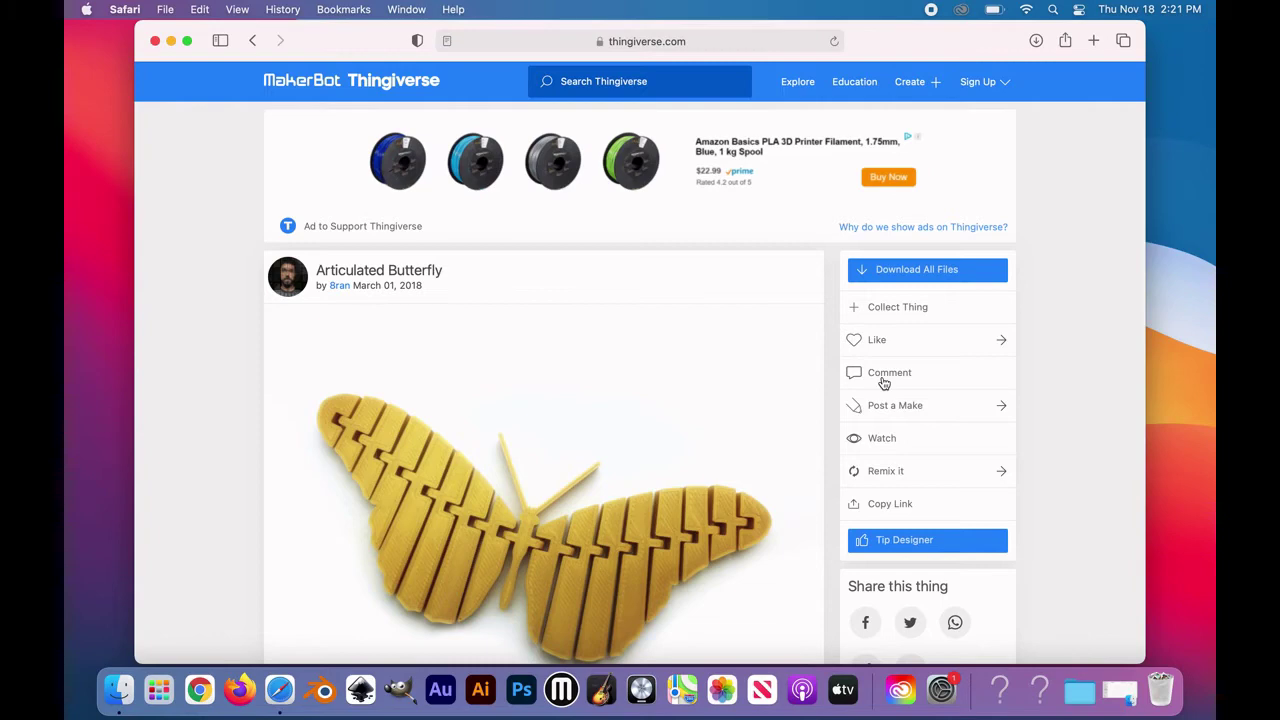
- Scroll down the butterfly page to the Summary and Print Settings sections
{"action": "scroll", "scroll_direction": "down", "scroll_amount": 3}
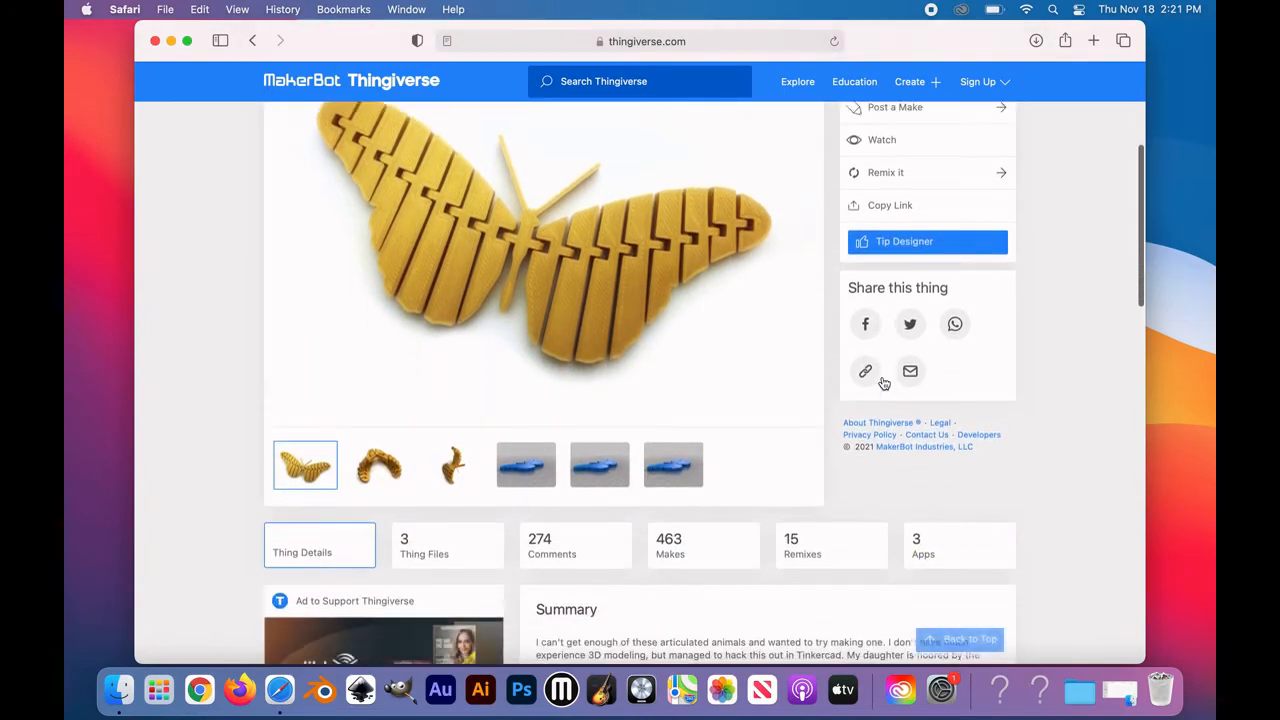
{"action": "scroll", "scroll_direction": "down", "scroll_amount": 3}
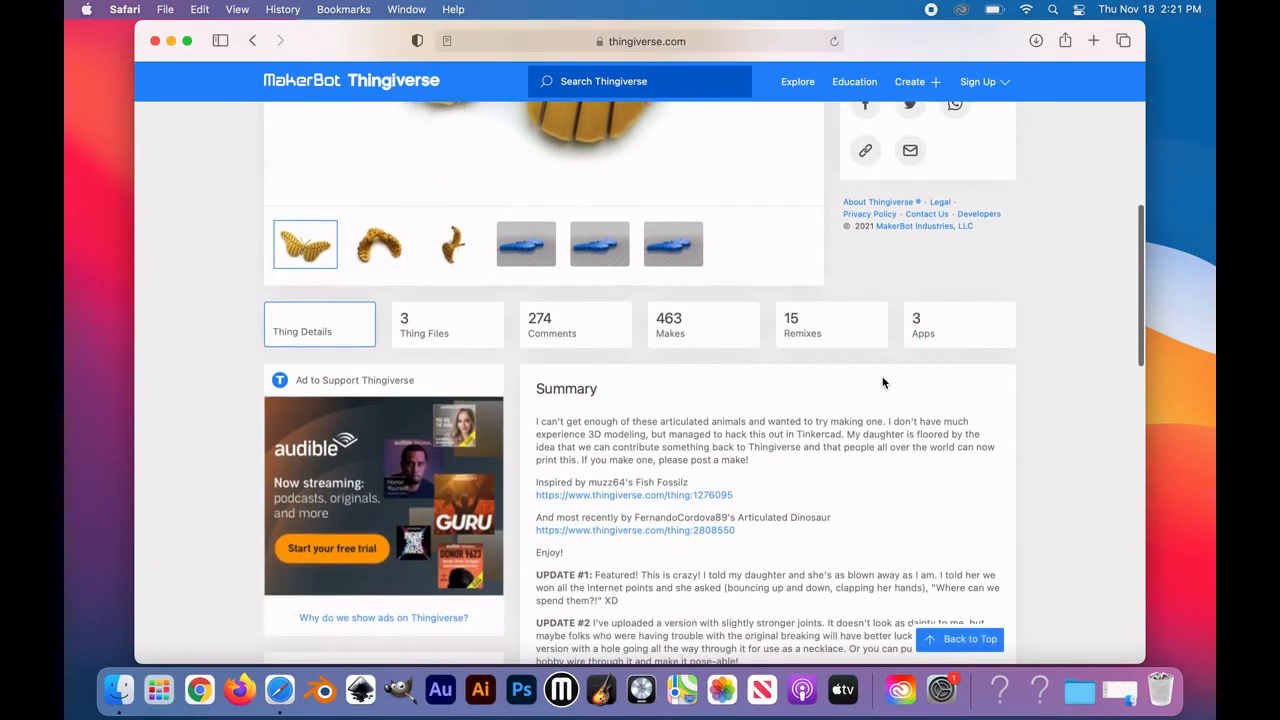
{"action": "scroll", "scroll_direction": "down", "scroll_amount": 3}
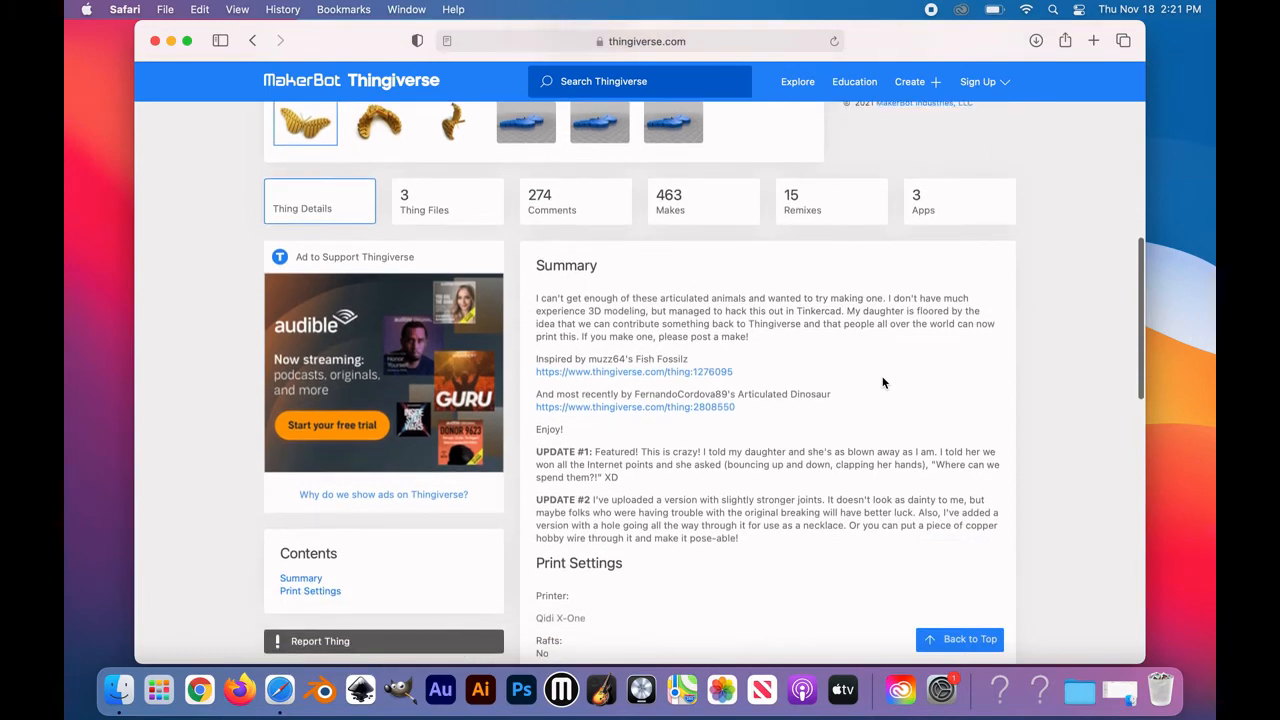
{"action": "scroll", "scroll_direction": "down", "scroll_amount": 3}
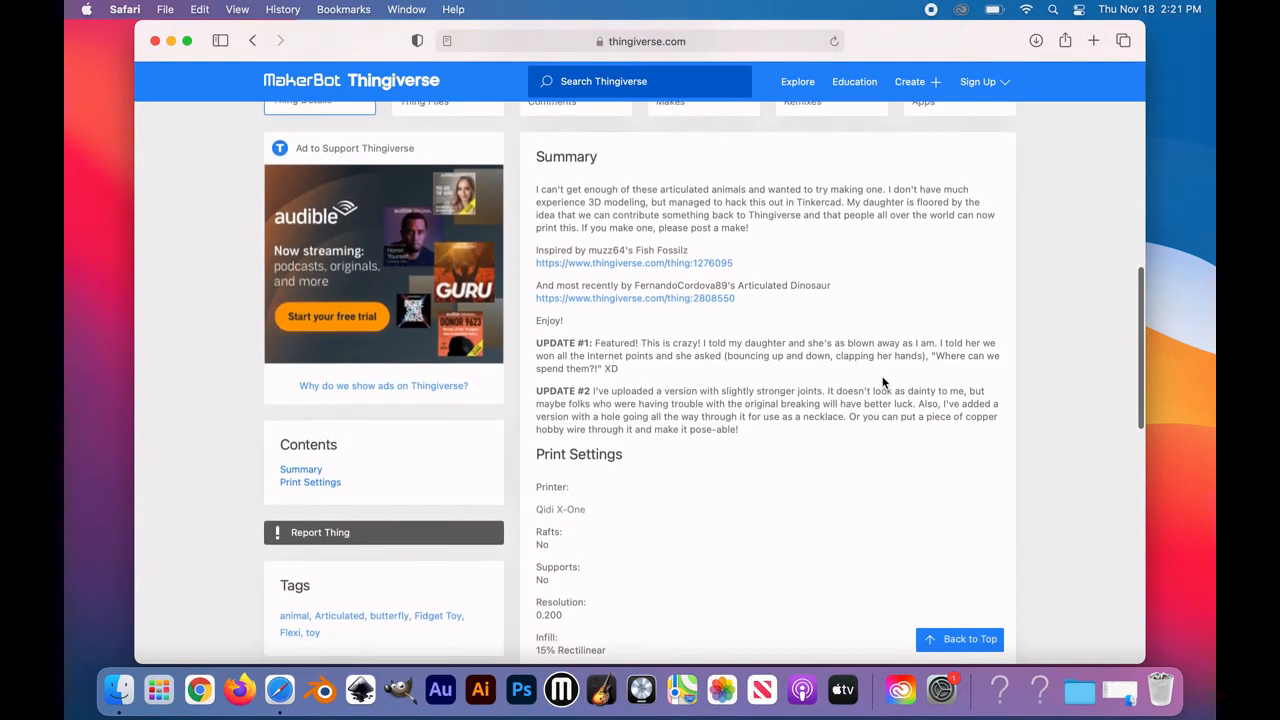
{"action": "scroll", "scroll_direction": "down", "scroll_amount": 3}
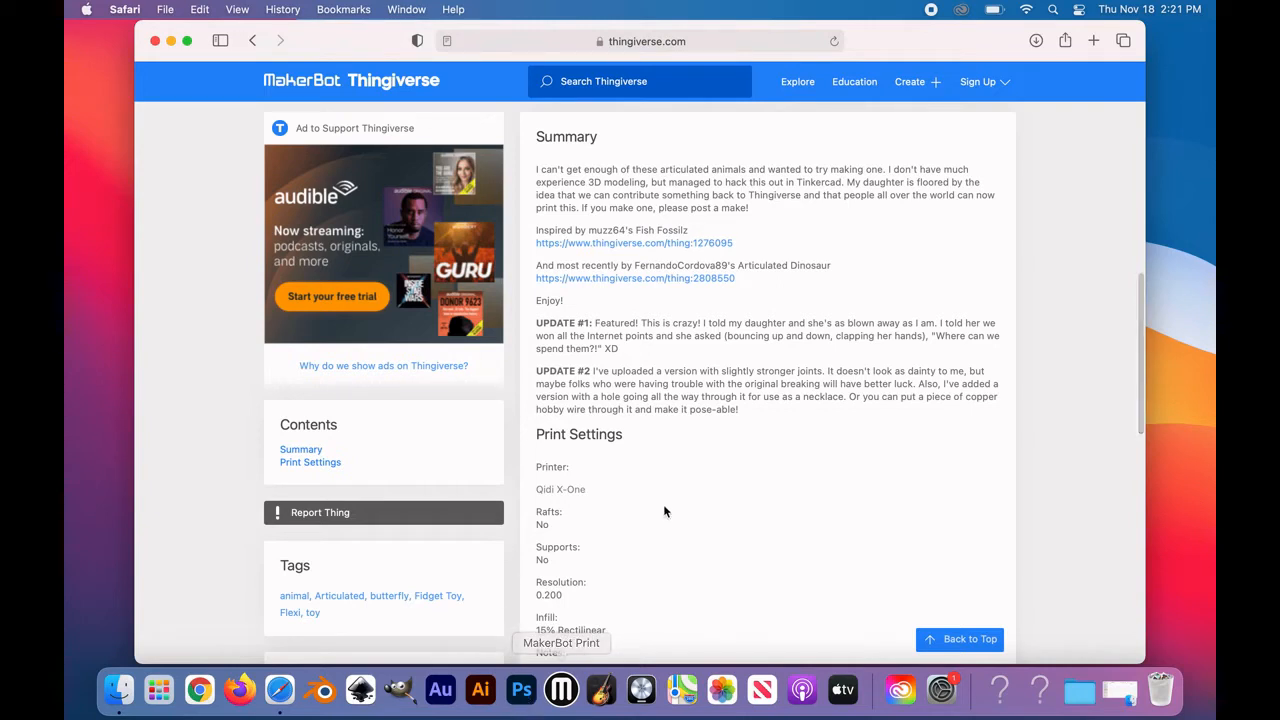
{"action": "mouse_move", "coordinate": [772, 270]}
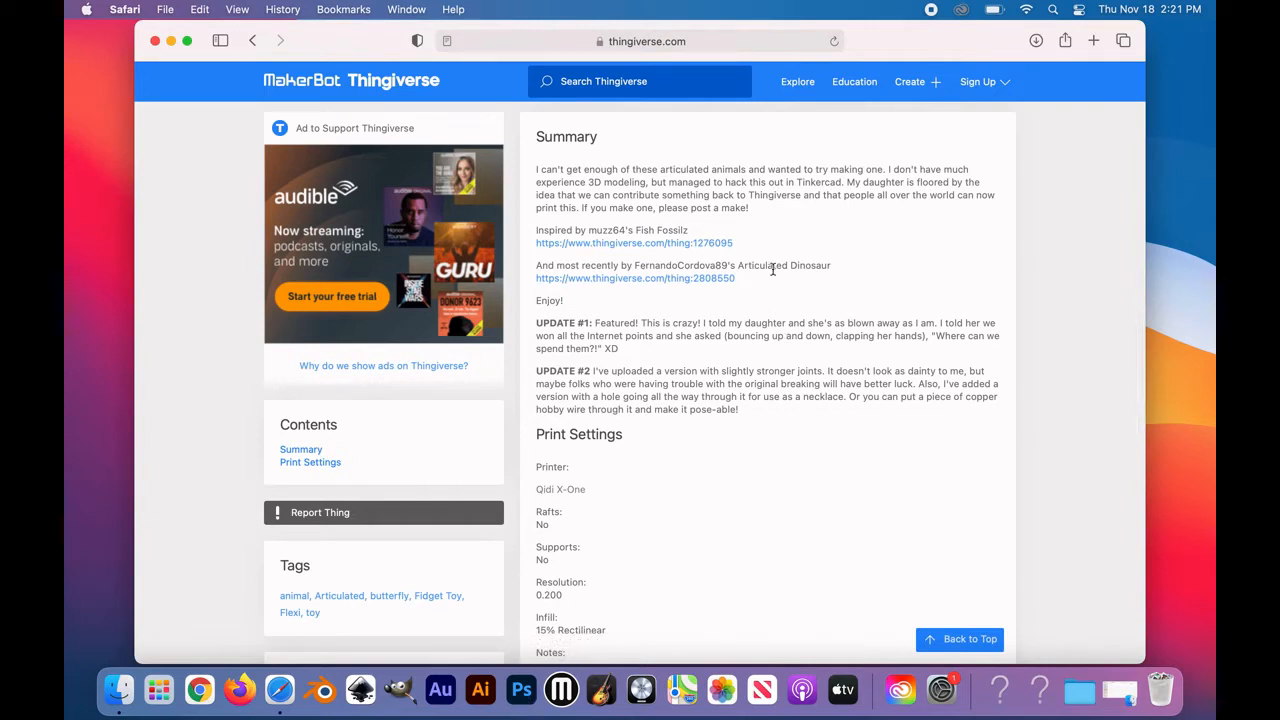